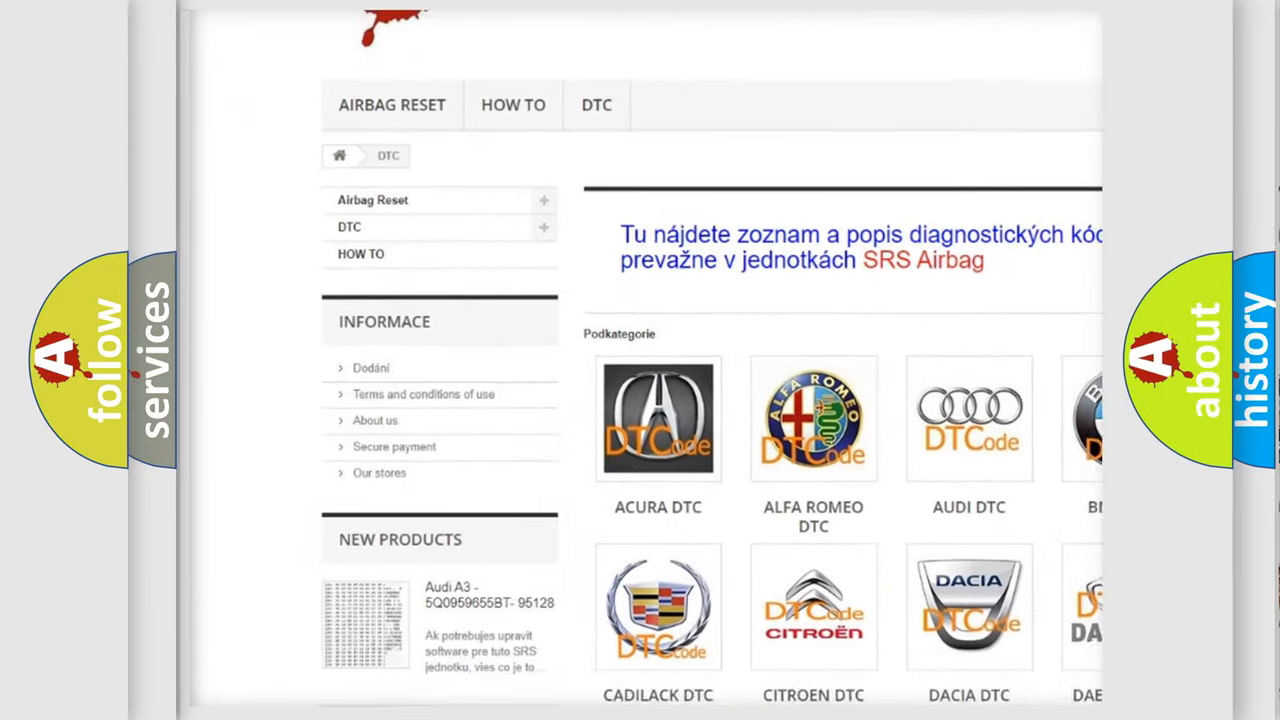
Step: Scroll down the DTC page past the car make tiles to the B-series code list
{"action": "scroll", "scroll_direction": "down", "scroll_amount": 3}
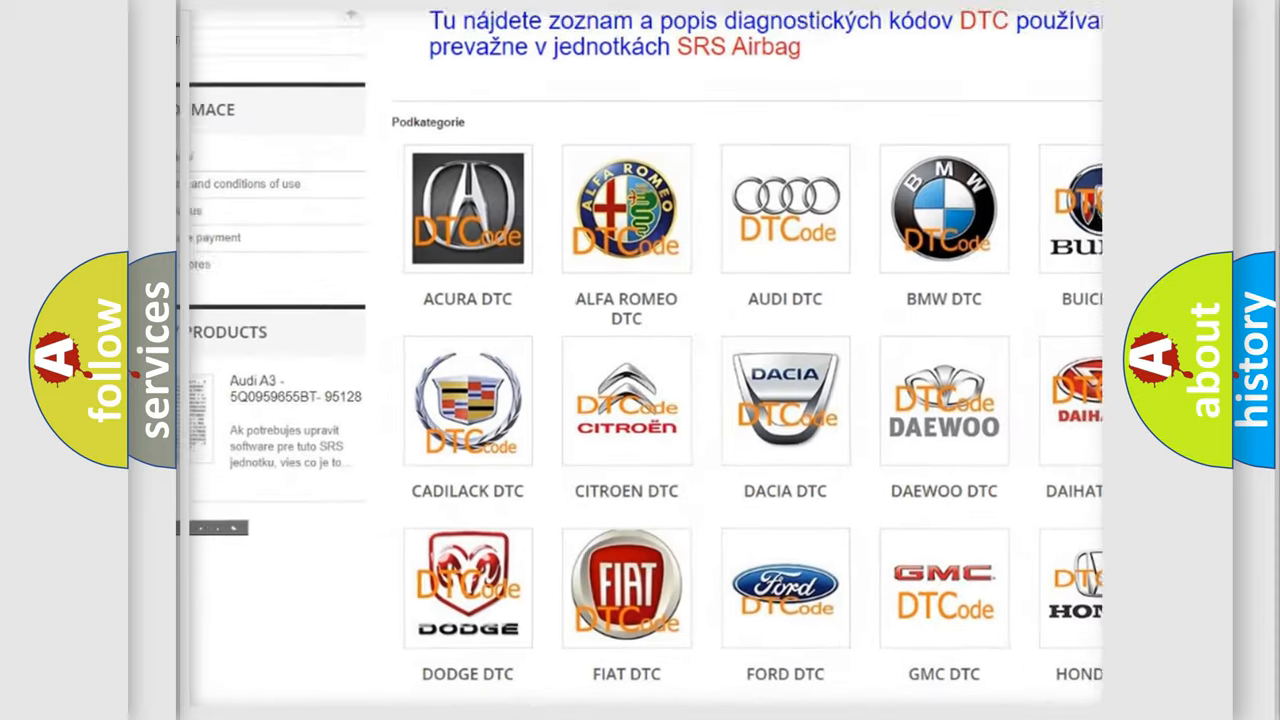
{"action": "scroll", "scroll_direction": "down", "scroll_amount": 3}
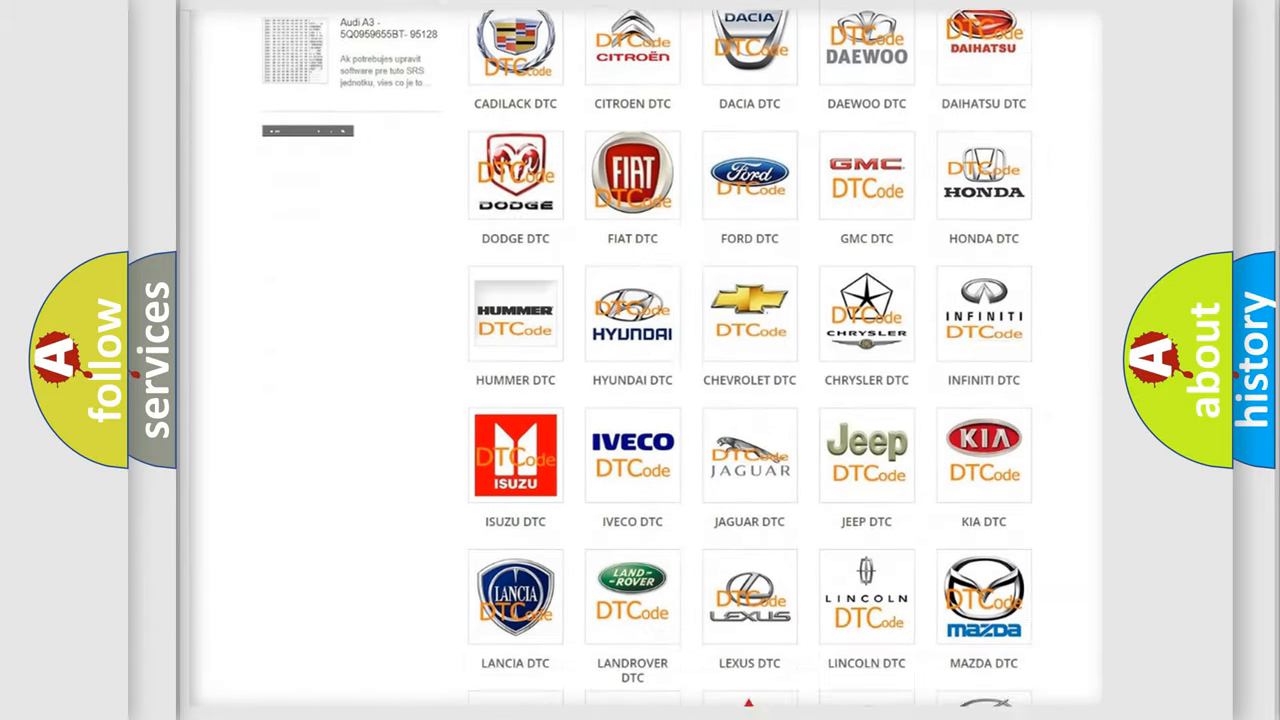
{"action": "scroll", "scroll_direction": "down", "scroll_amount": 3}
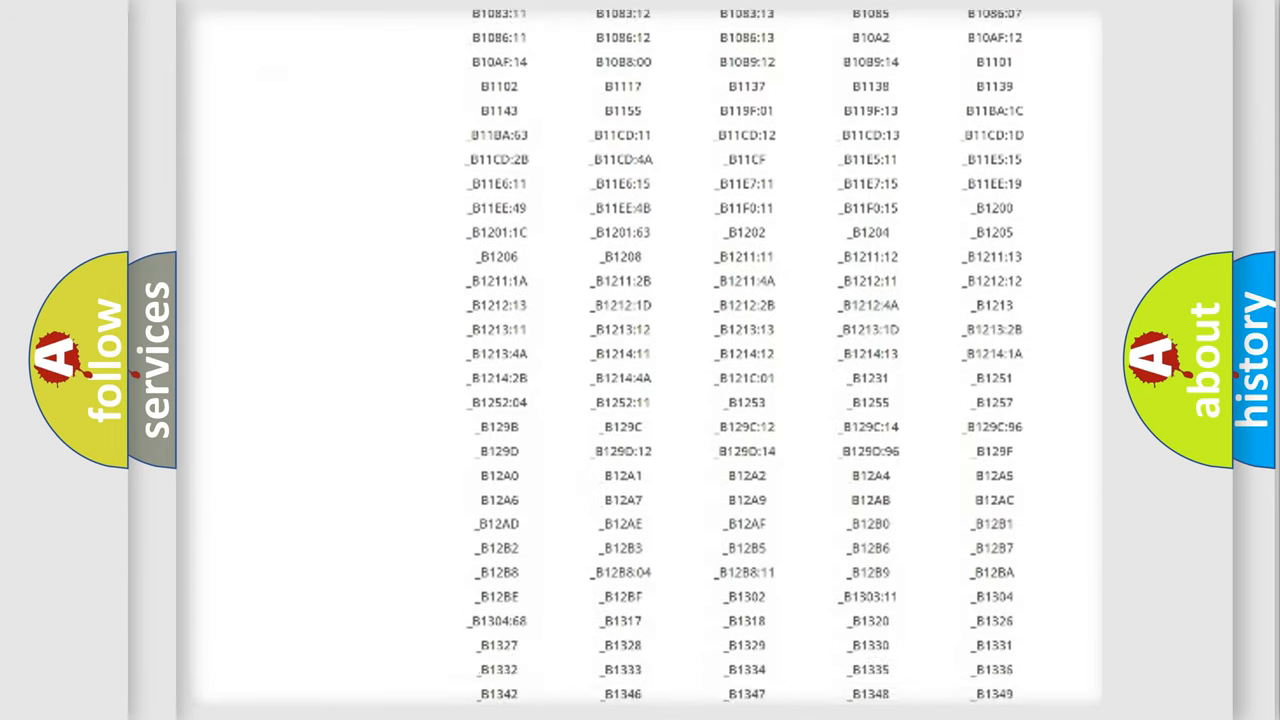
{"action": "scroll", "scroll_direction": "down", "scroll_amount": 3}
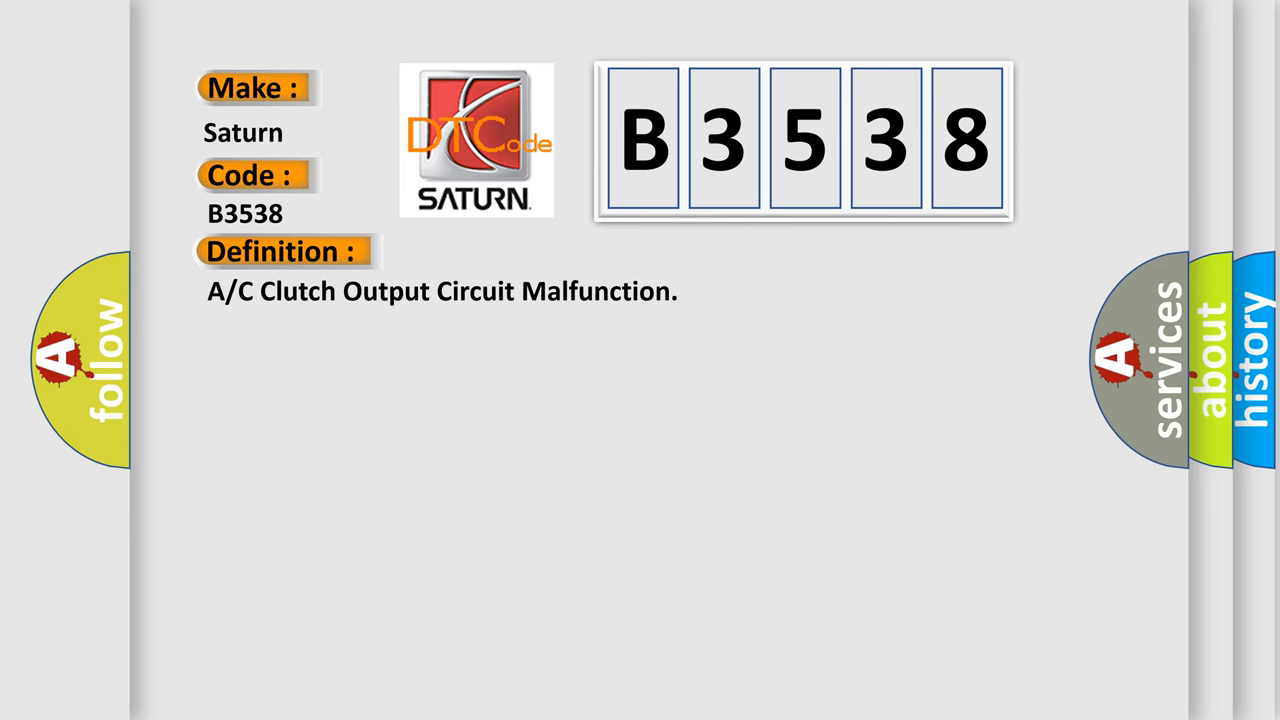
Step: Advance the slide to reveal the B3538 description: engine above 10.0v, A/C on, clutch circuit 0v for 5 seconds
{"action": "left_click", "coordinate": [520, 252]}
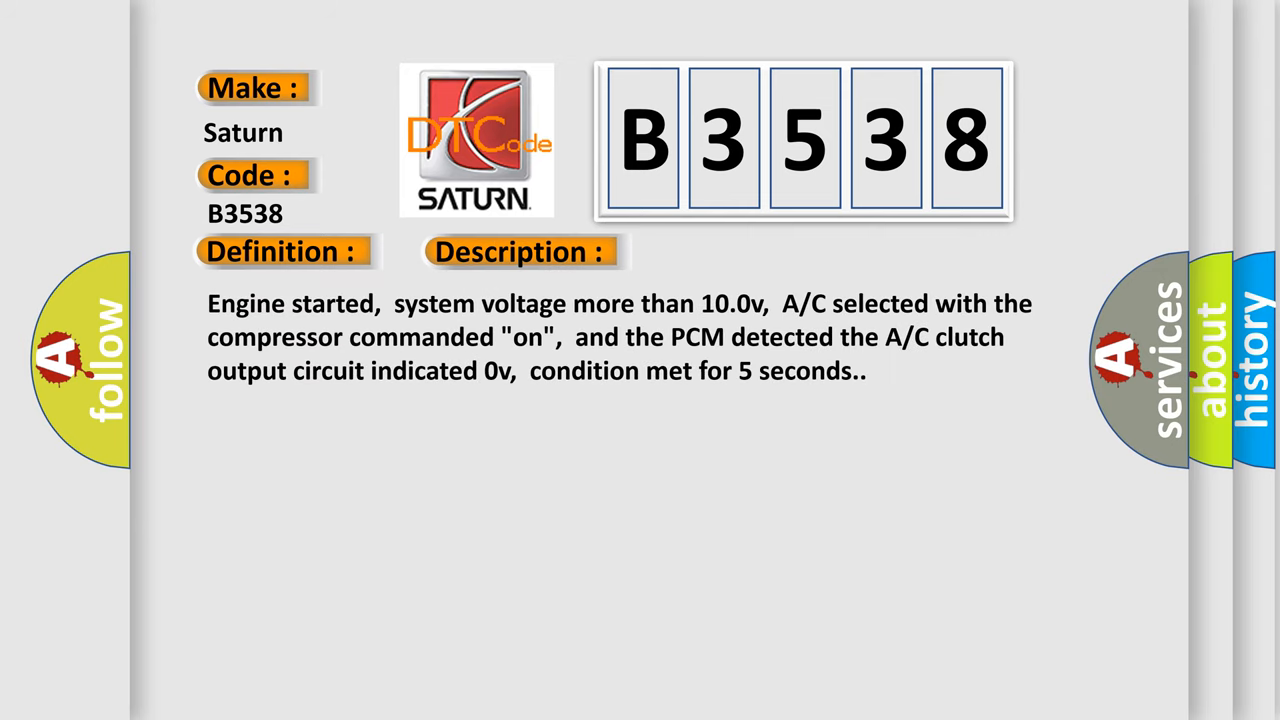